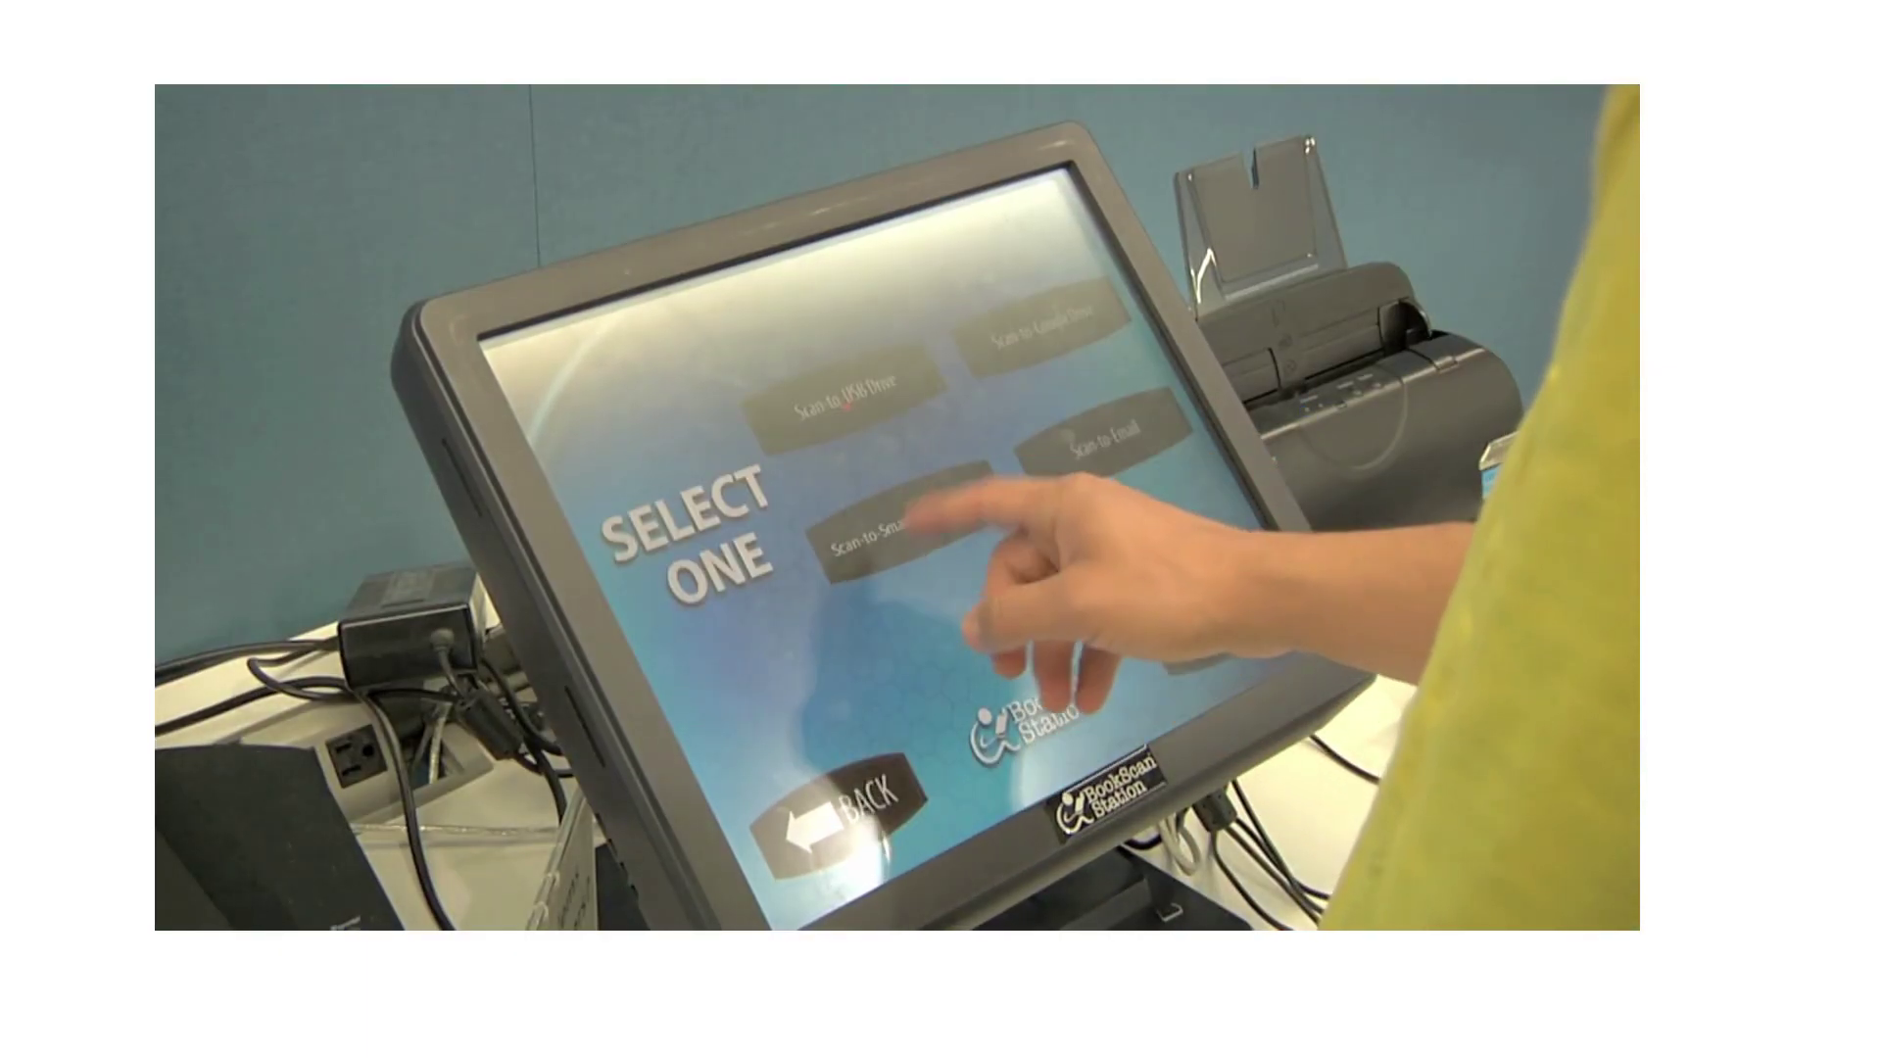
# - Pick a scan destination on the SELECT ONE screen to bring up the copyright notice
pyautogui.click(888, 534)
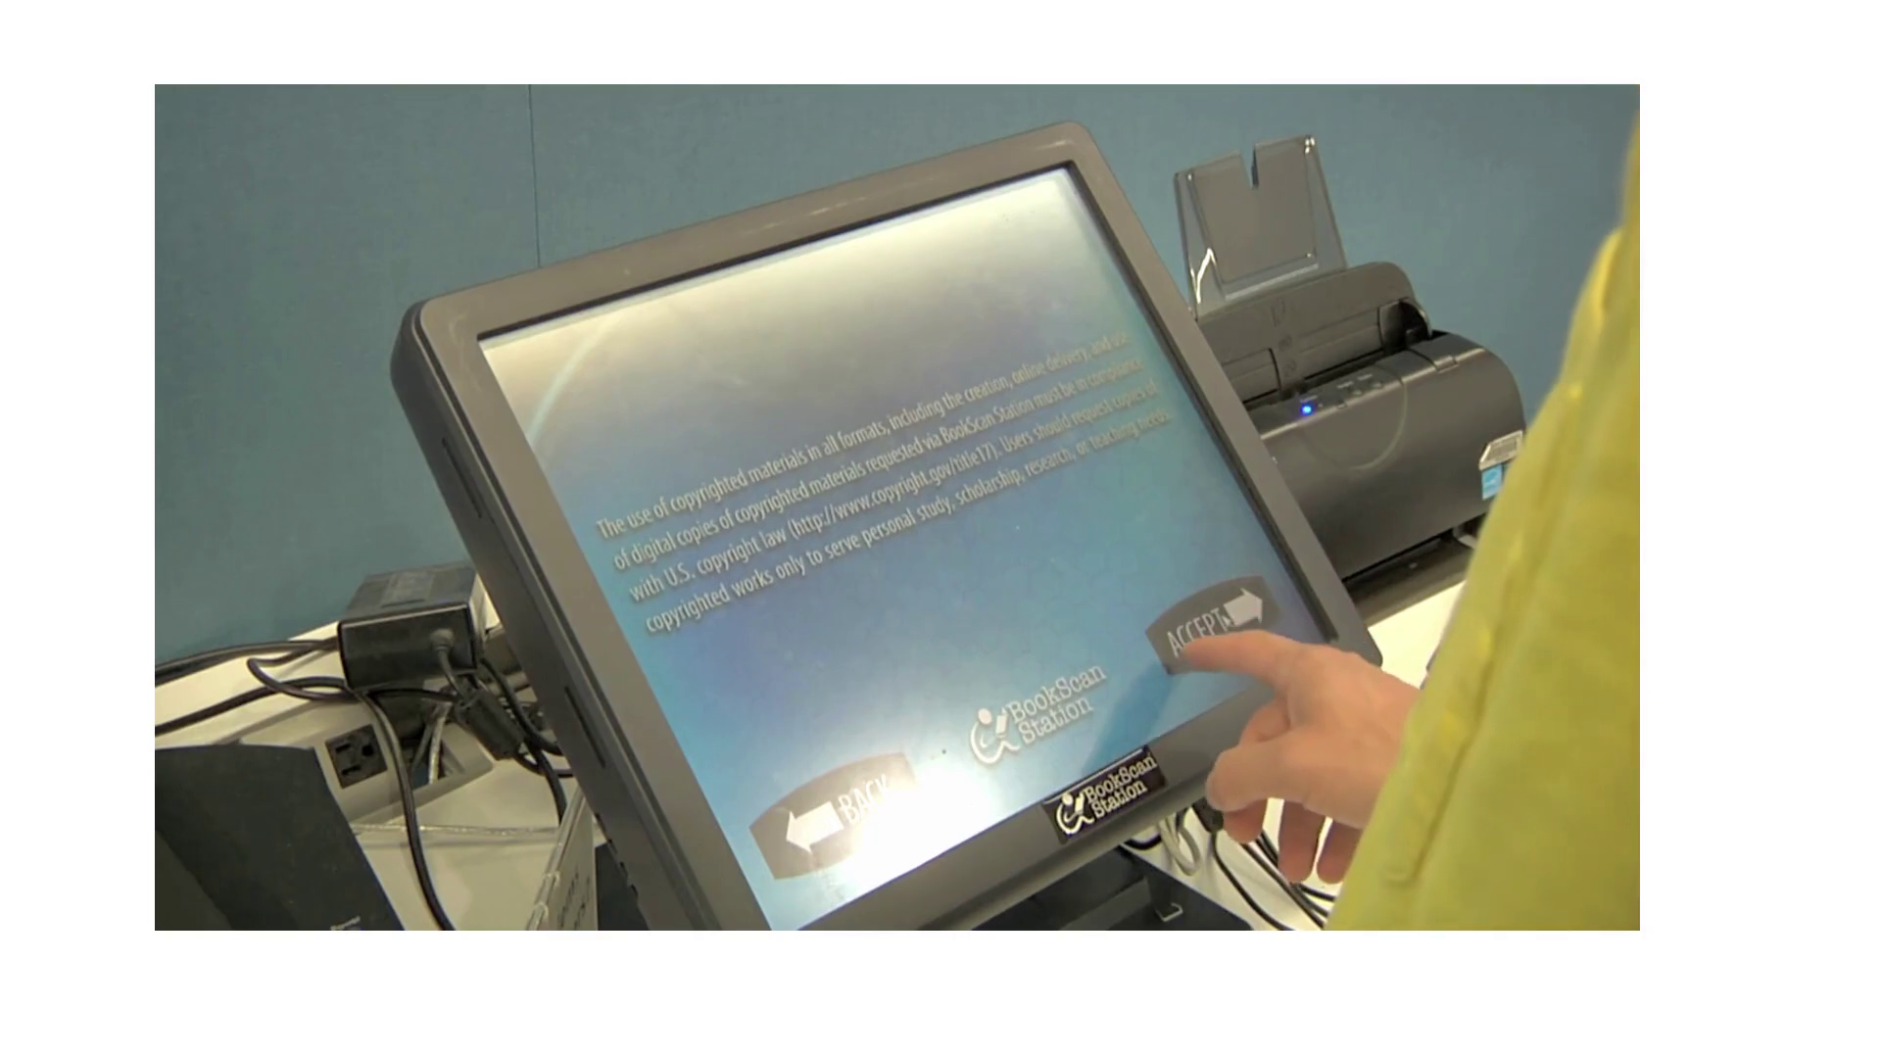